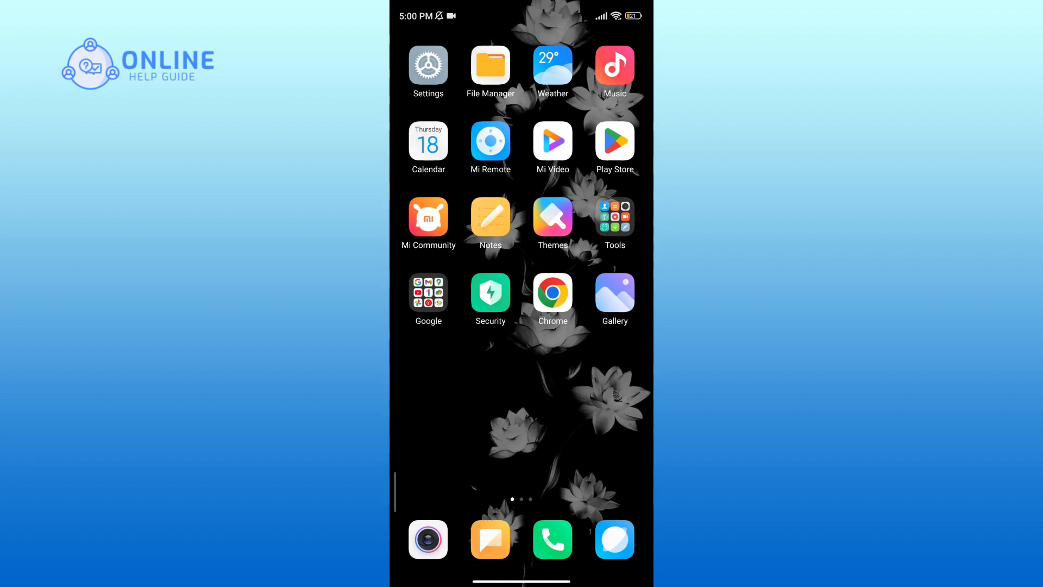
# Step: Launch Chrome to reach duolingo.com/learn showing Section 1, Unit 4, Discuss your work experience
pyautogui.click(552, 292)
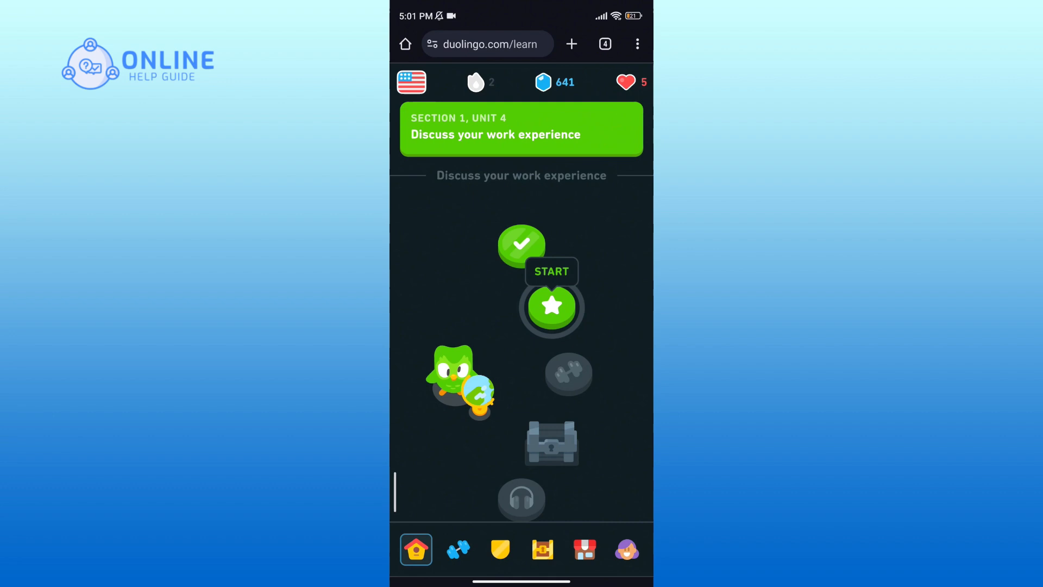